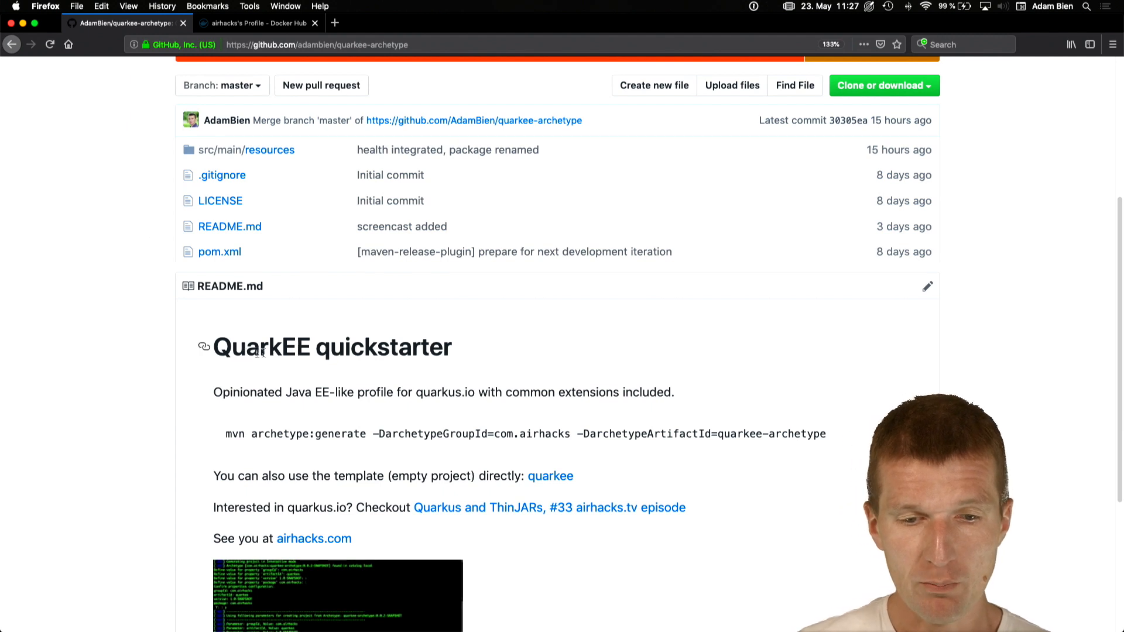
# Review the quarkee-archetype README, then bring up the airhacks Docker Hub profile with its image list
pyautogui.scroll(-3)
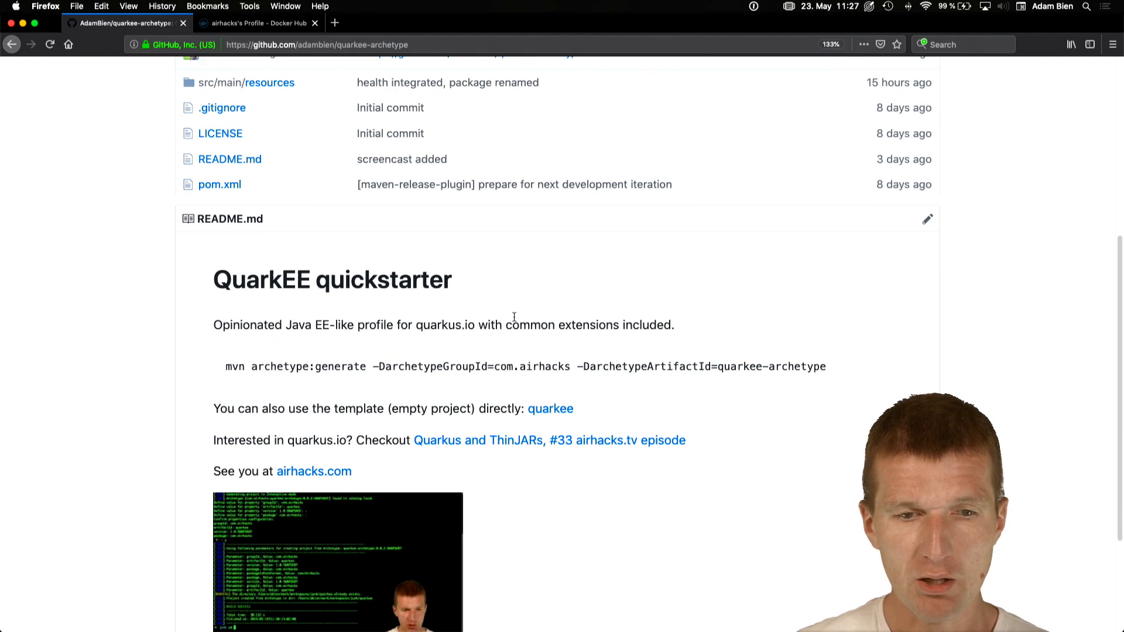
pyautogui.click(258, 23)
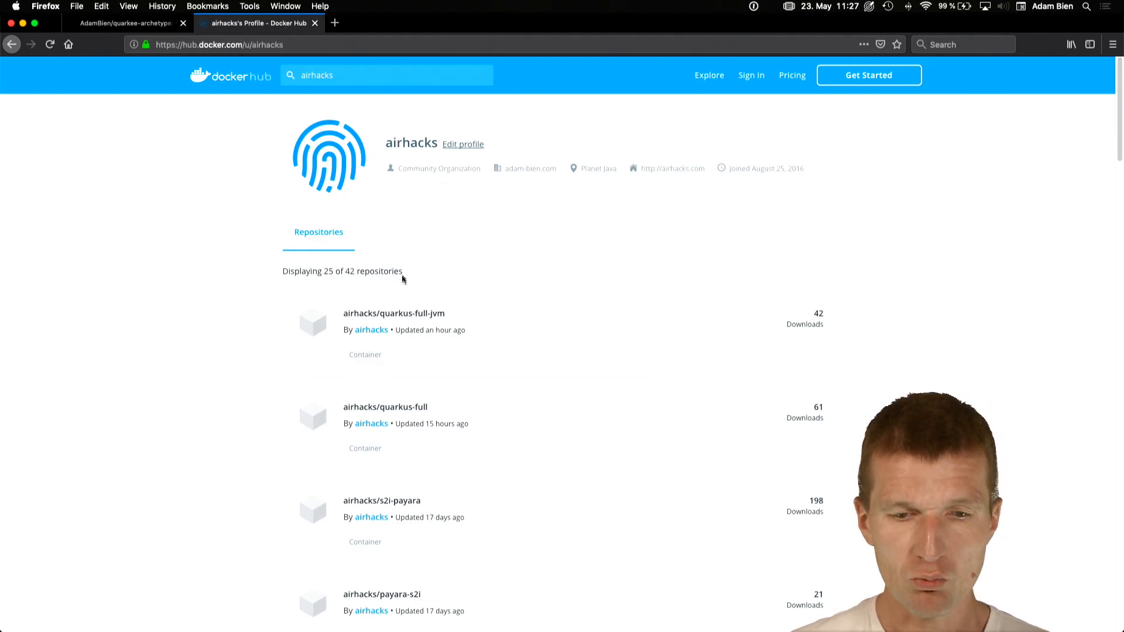
pyautogui.moveTo(426, 410)
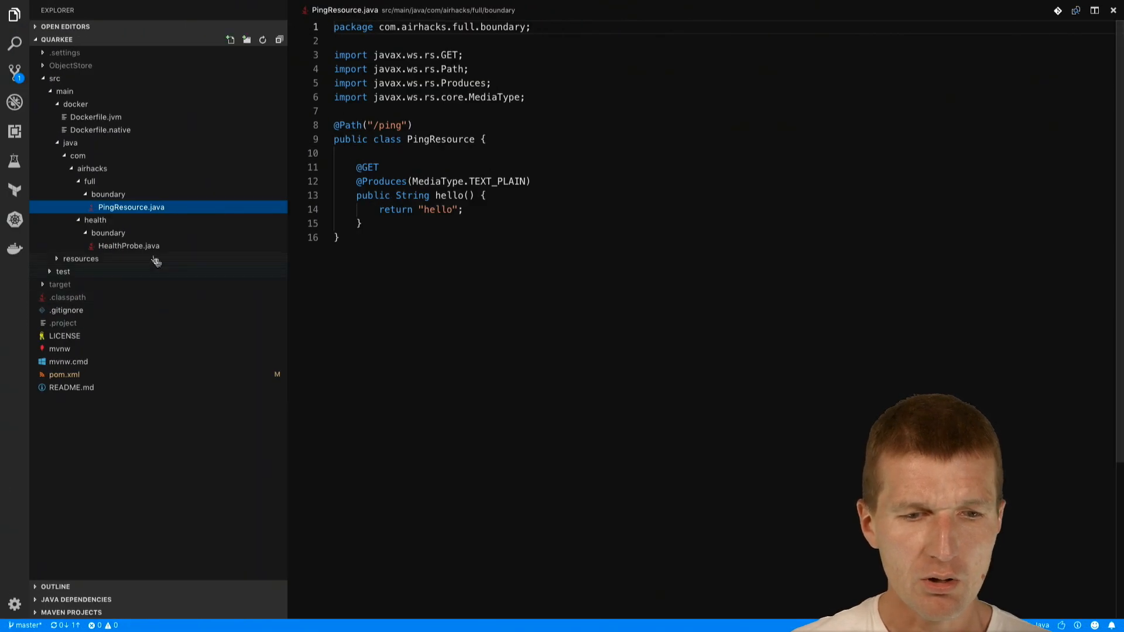
# View PingResource.java and HealthProbe.java from the health/boundary package in the Explorer
pyautogui.click(129, 246)
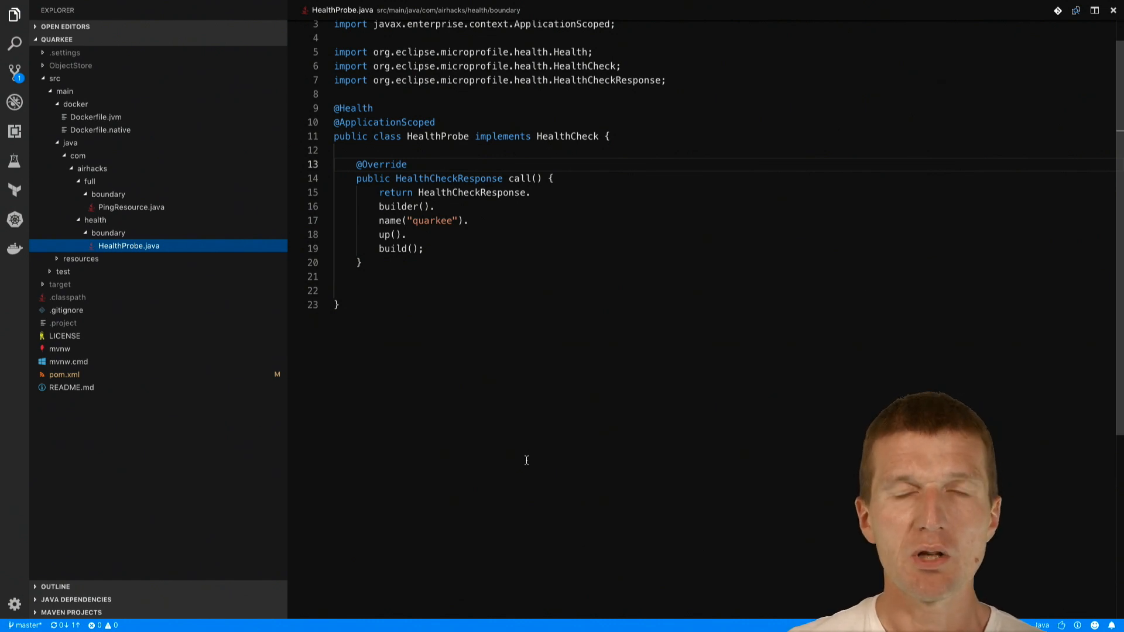
pyautogui.click(131, 207)
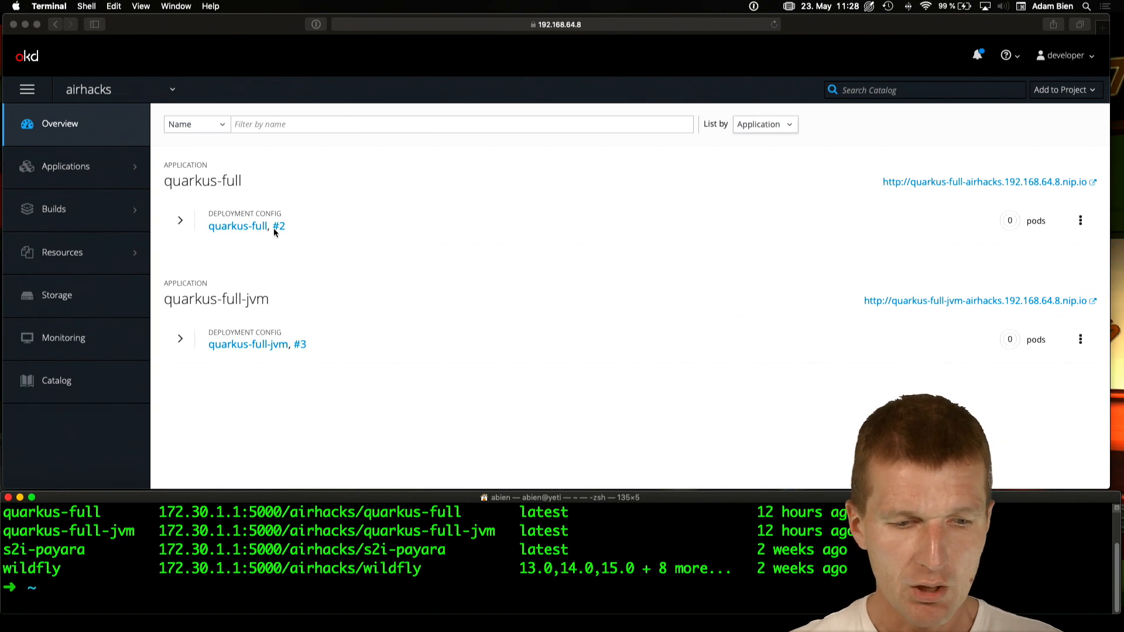
# Run 'oc scale dc quarkus-full --replicas 1' to bring quarkus-full to one pod
pyautogui.write('oc scale dc')
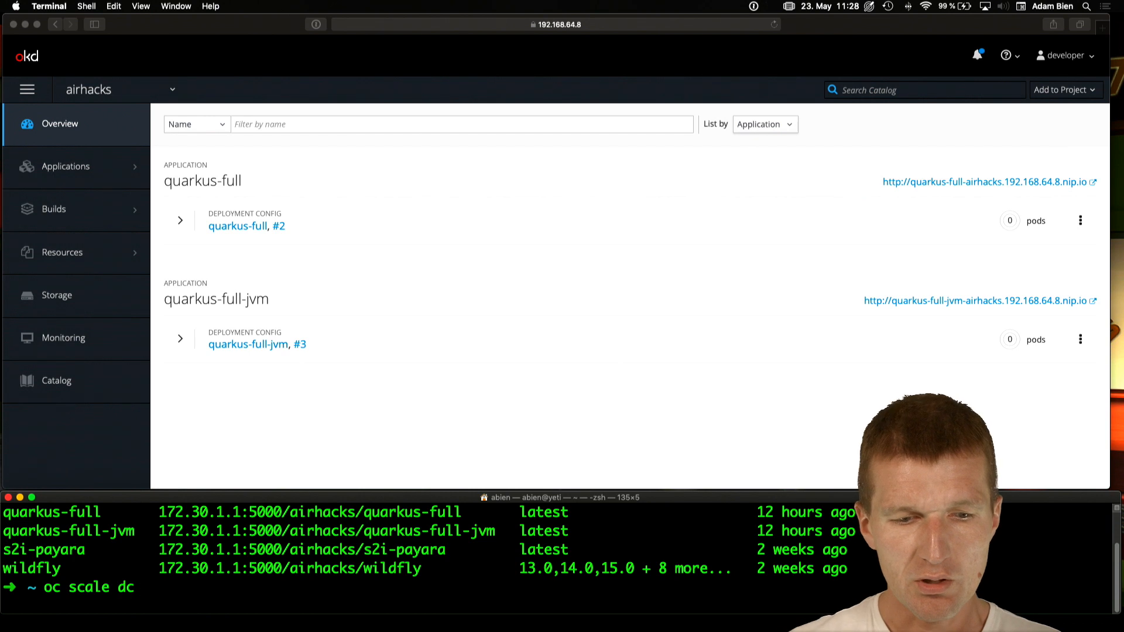
pyautogui.write('q')
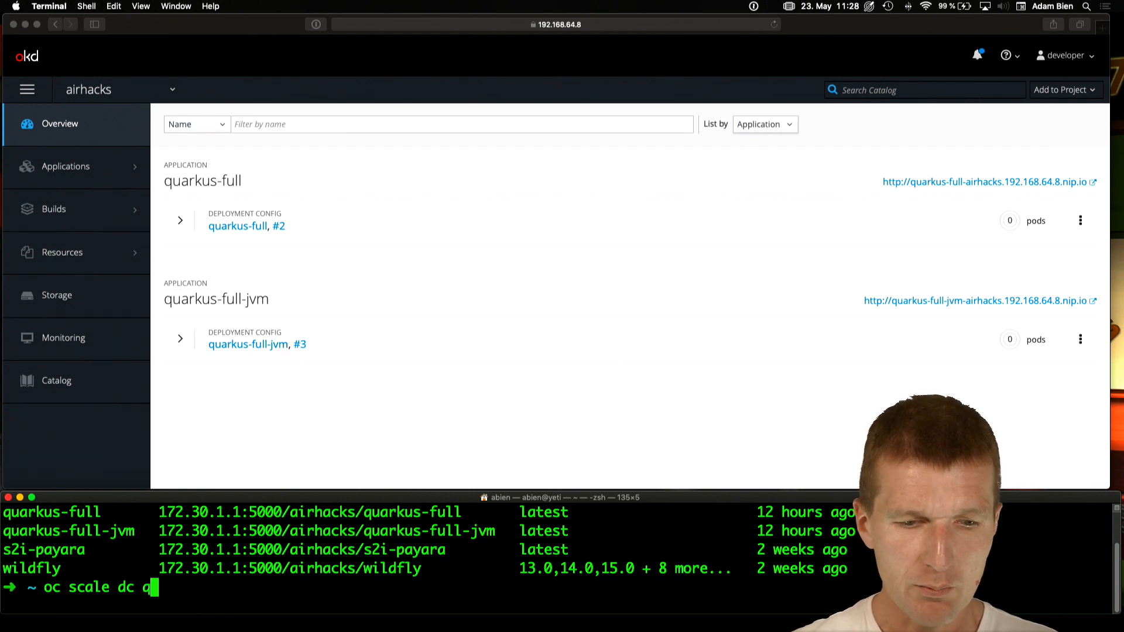
pyautogui.write('quarkus-full')
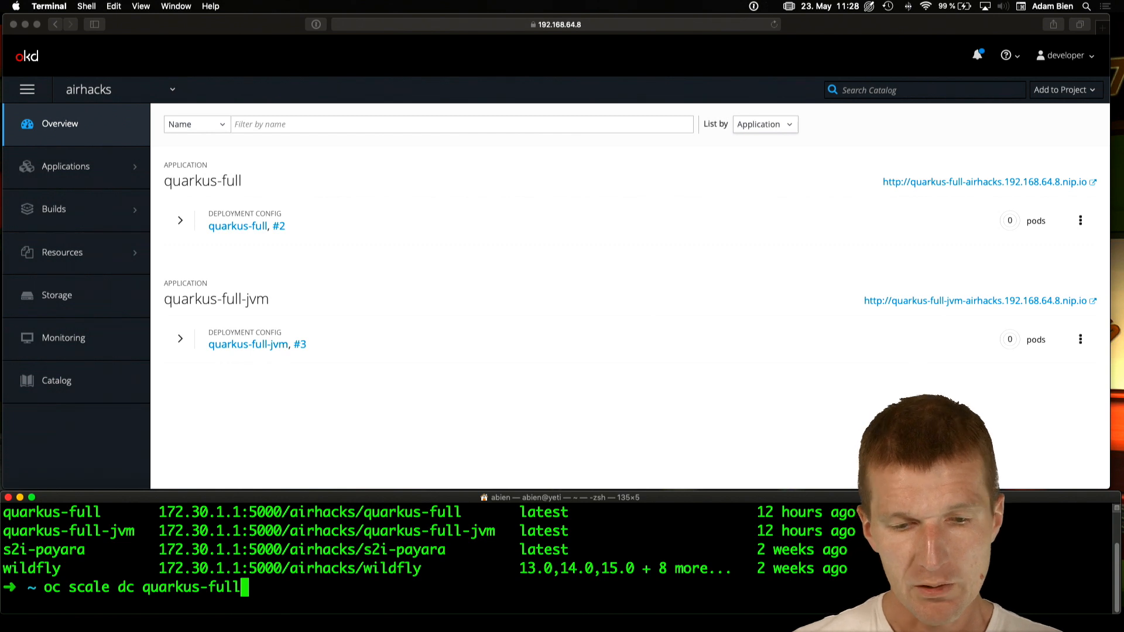
pyautogui.write('--')
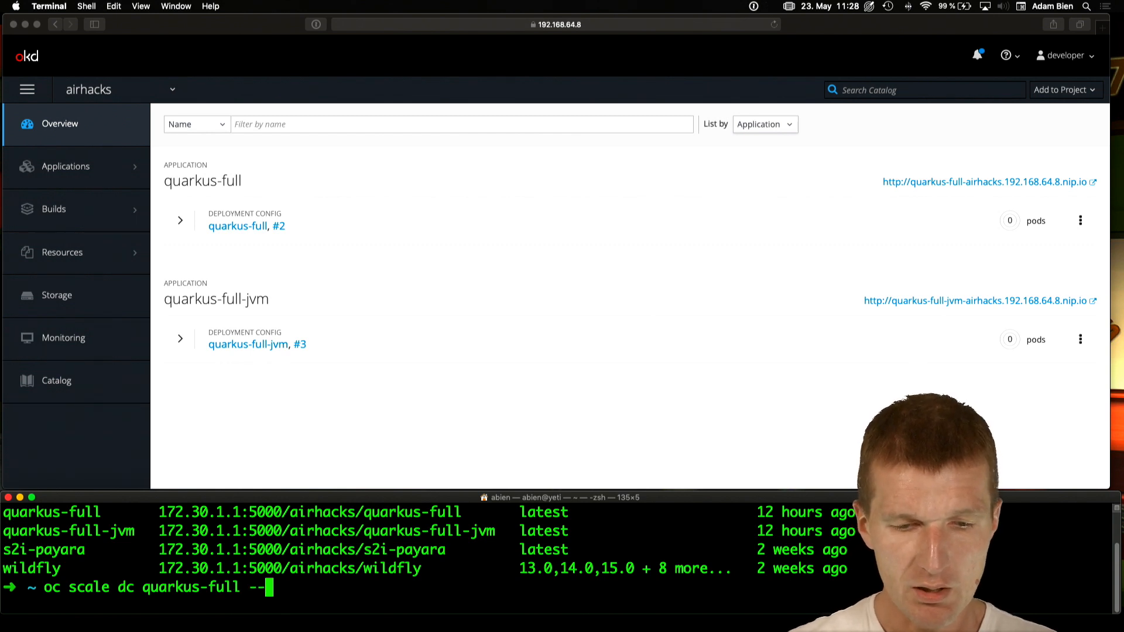
pyautogui.write('replicas')
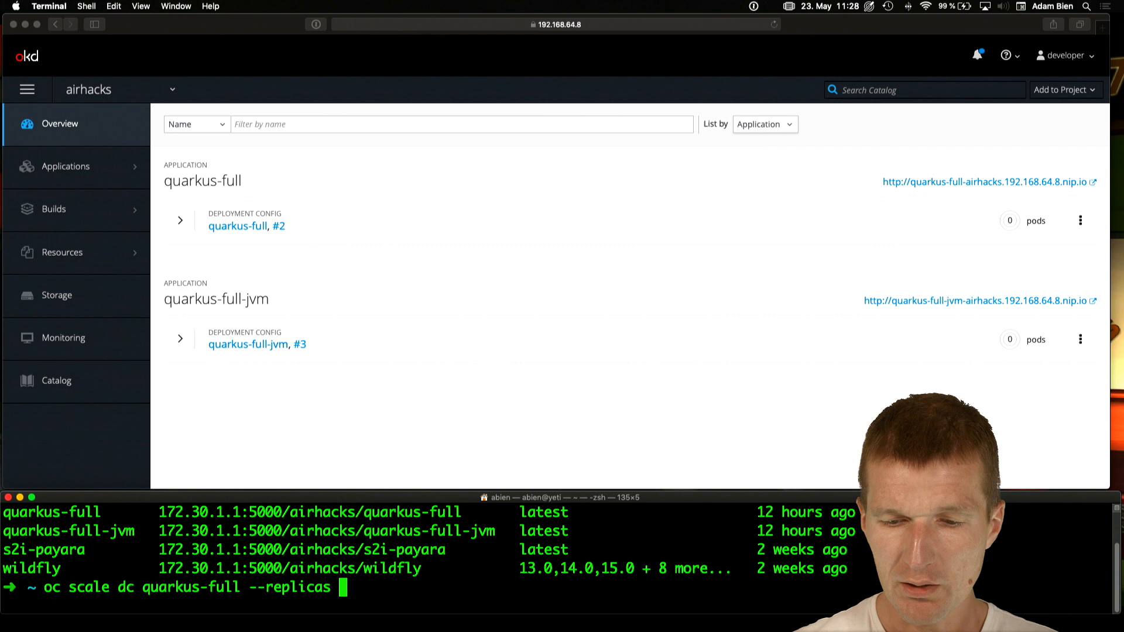
pyautogui.write('1')
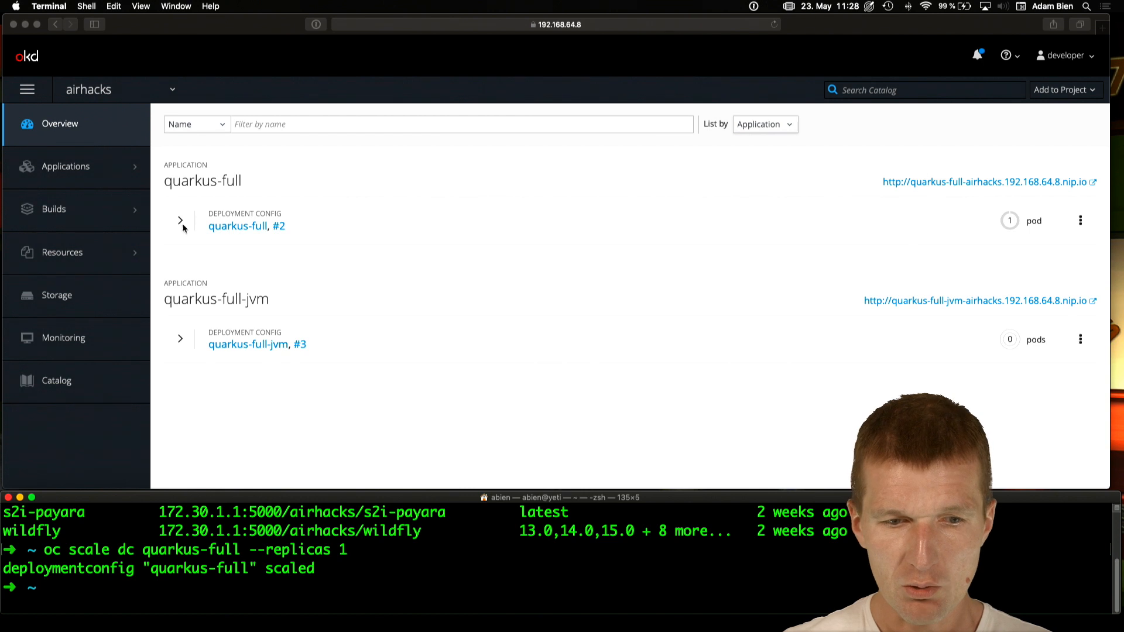
# Expand the quarkus-full overview details and scale it to 2 replicas with oc scale
pyautogui.click(180, 220)
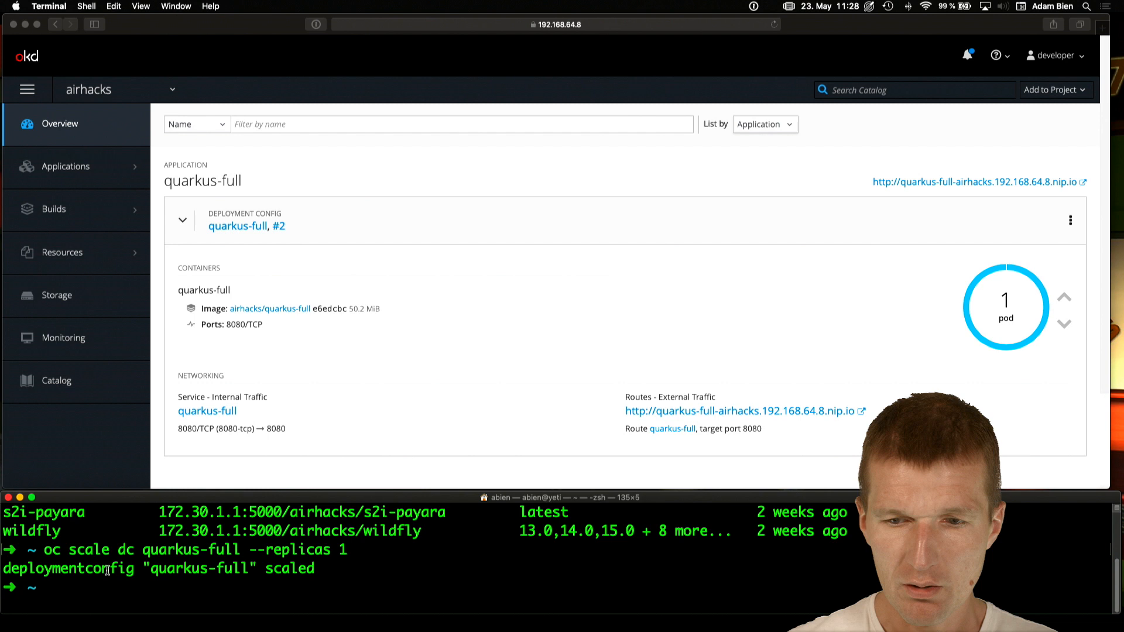
pyautogui.write('oc scale dc quarkus-full --replicas 2')
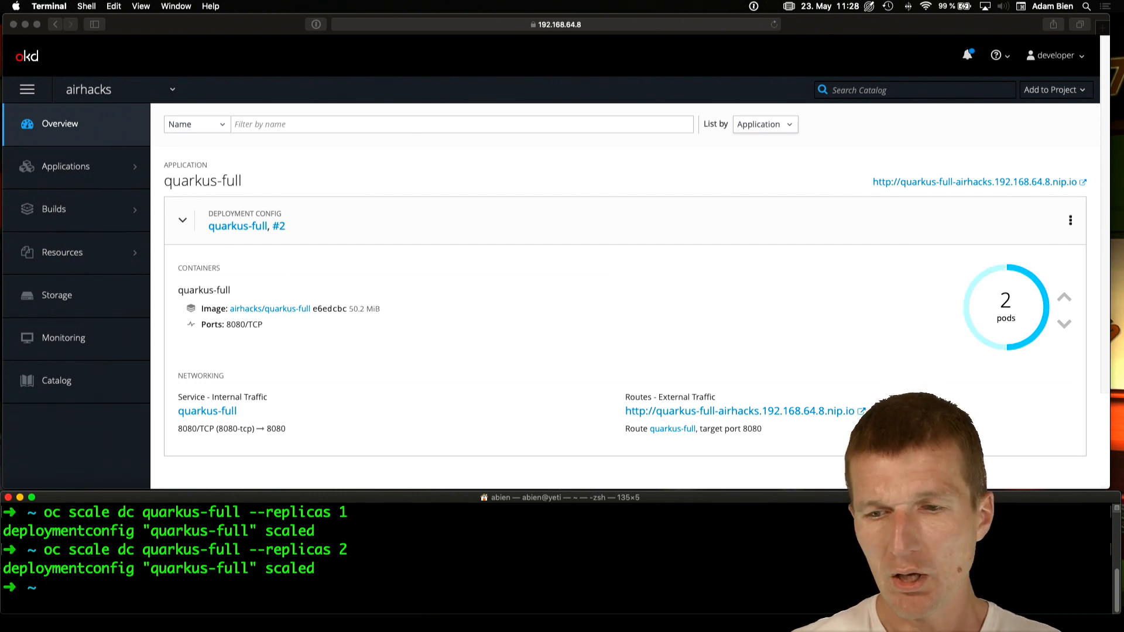
pyautogui.moveTo(960, 314)
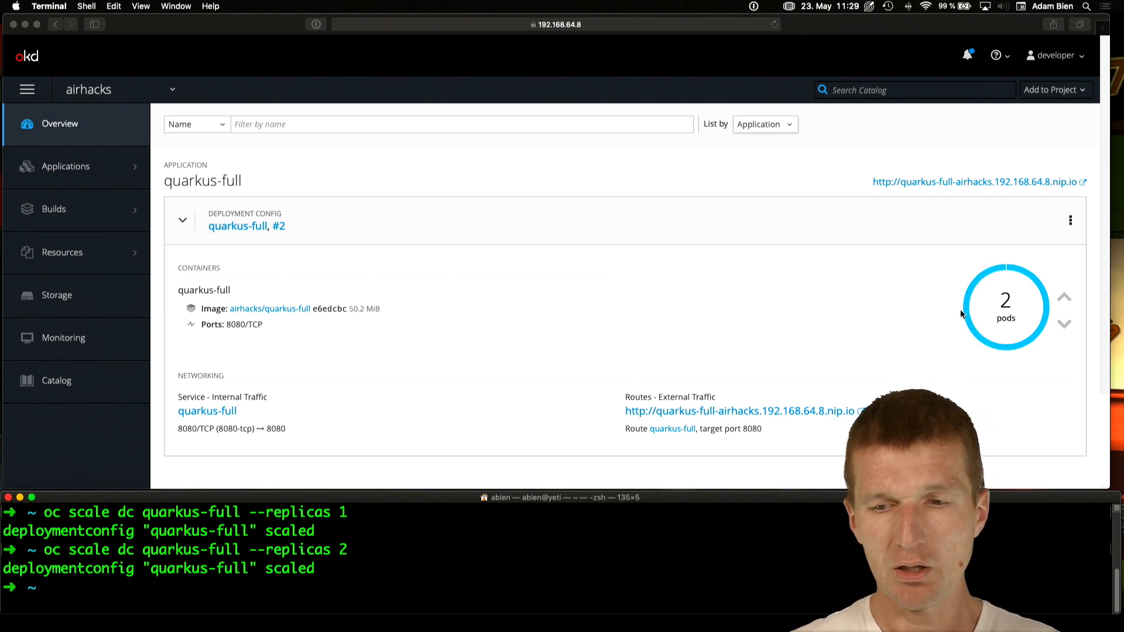
# Scale quarkus-full further to 15 replicas with 'oc scale dc quarkus-full --replicas 15'
pyautogui.write('oc scale dc quarkus-full --replicas 2')
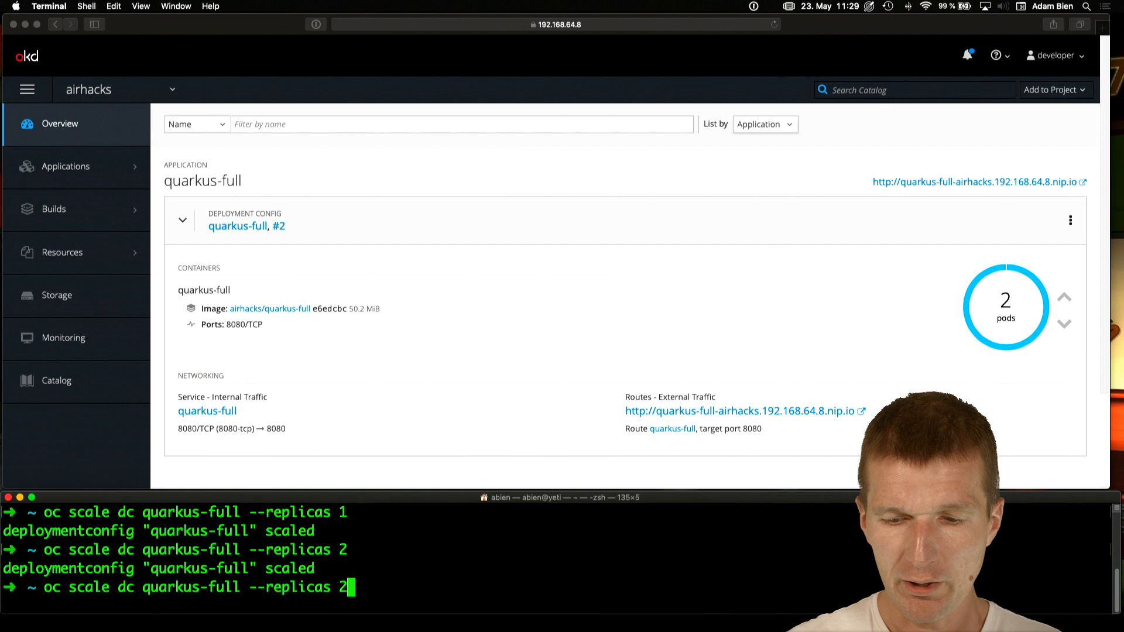
pyautogui.write('15')
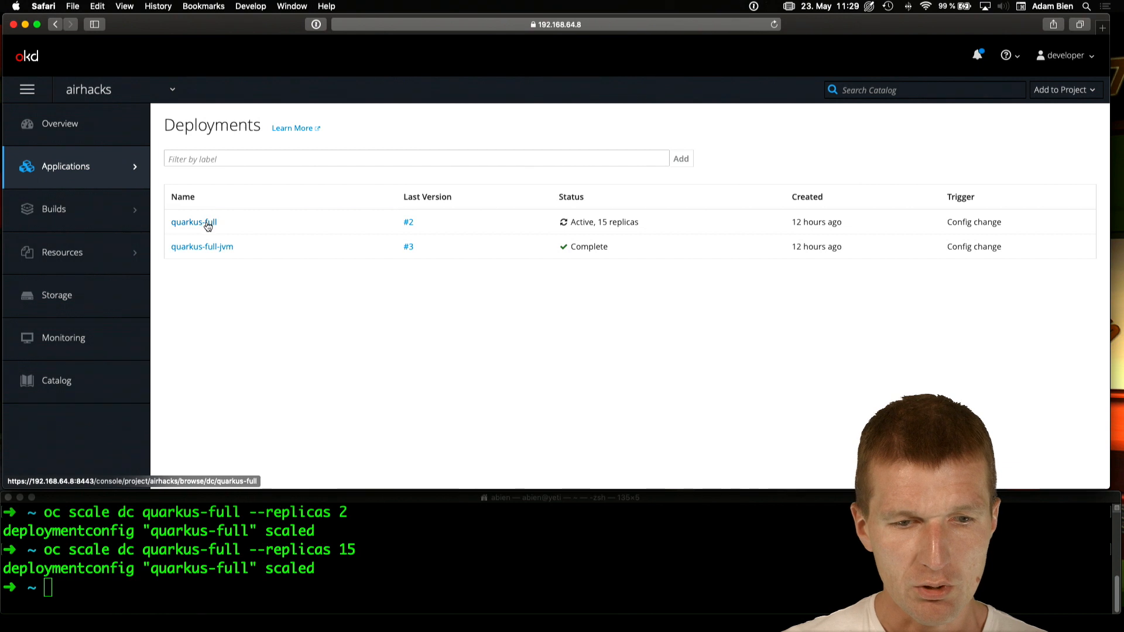
# Show the quarkus-full deployment's pods list with its Running quarkus-full-2 pods
pyautogui.click(193, 221)
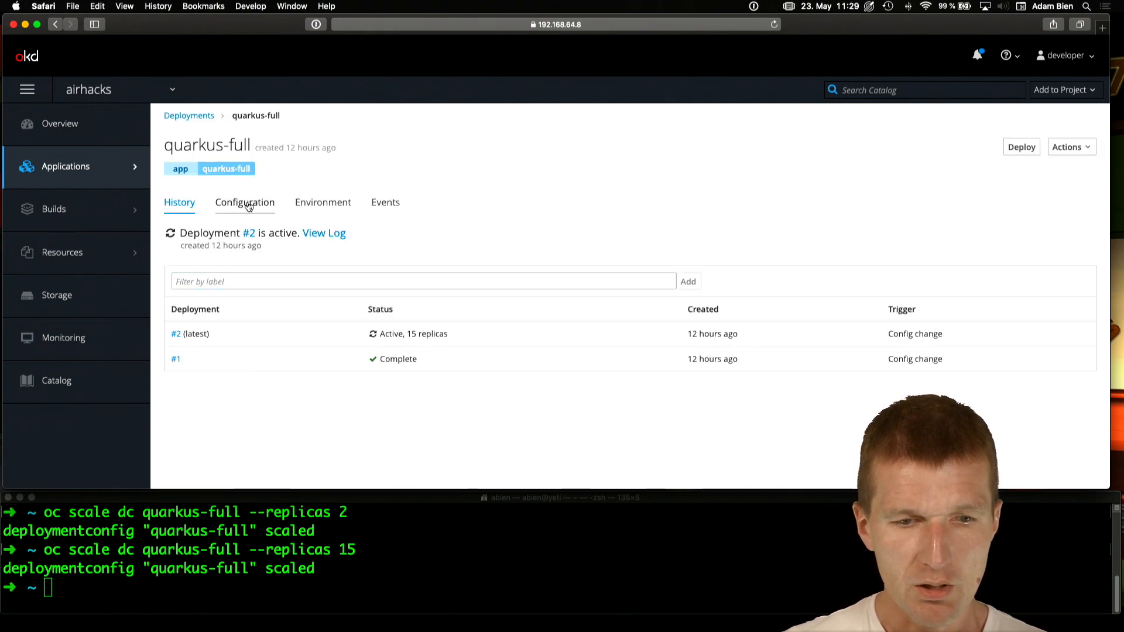
pyautogui.click(244, 202)
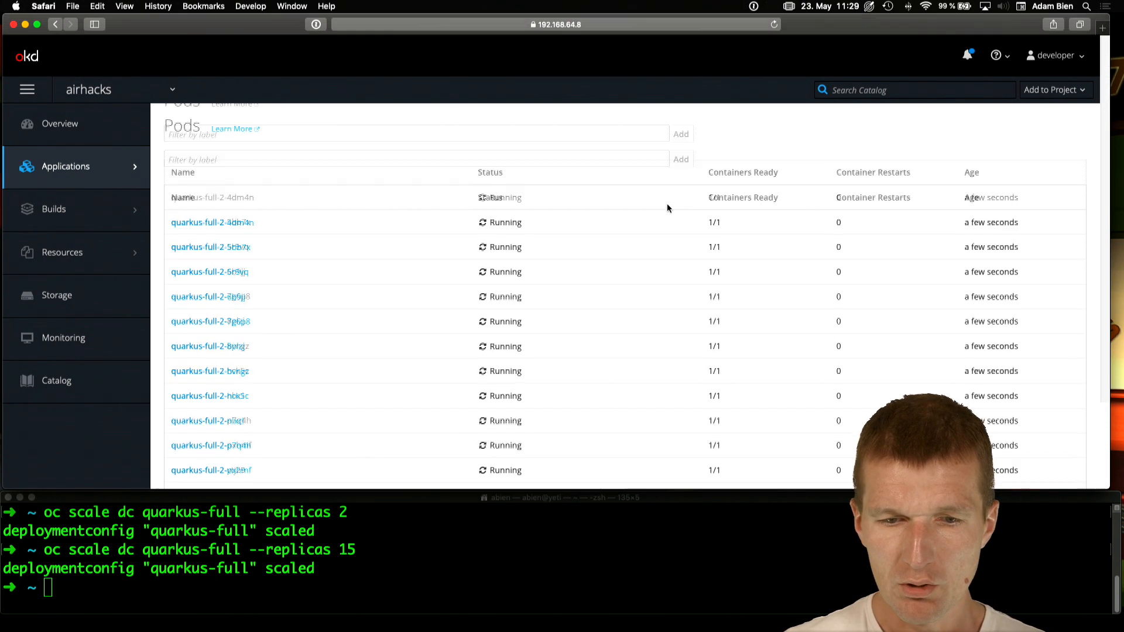
# Scale quarkus-full to 20 replicas with 'oc scale dc quarkus-full --replicas 20'
pyautogui.write('oc scale dc quarkus-full --replicas 15')
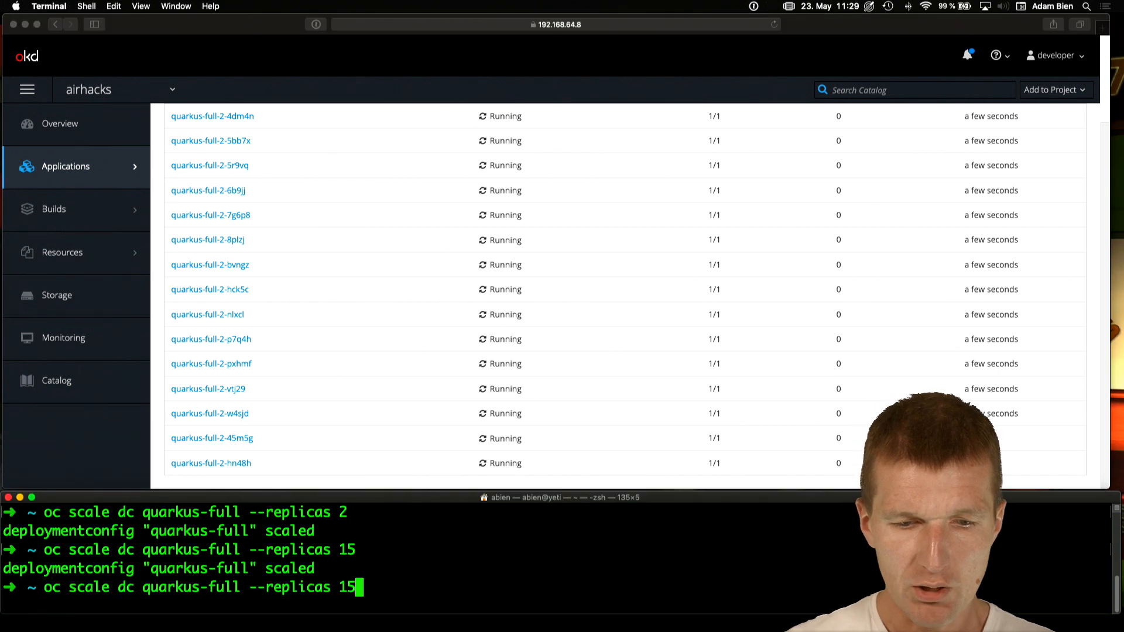
pyautogui.write('20')
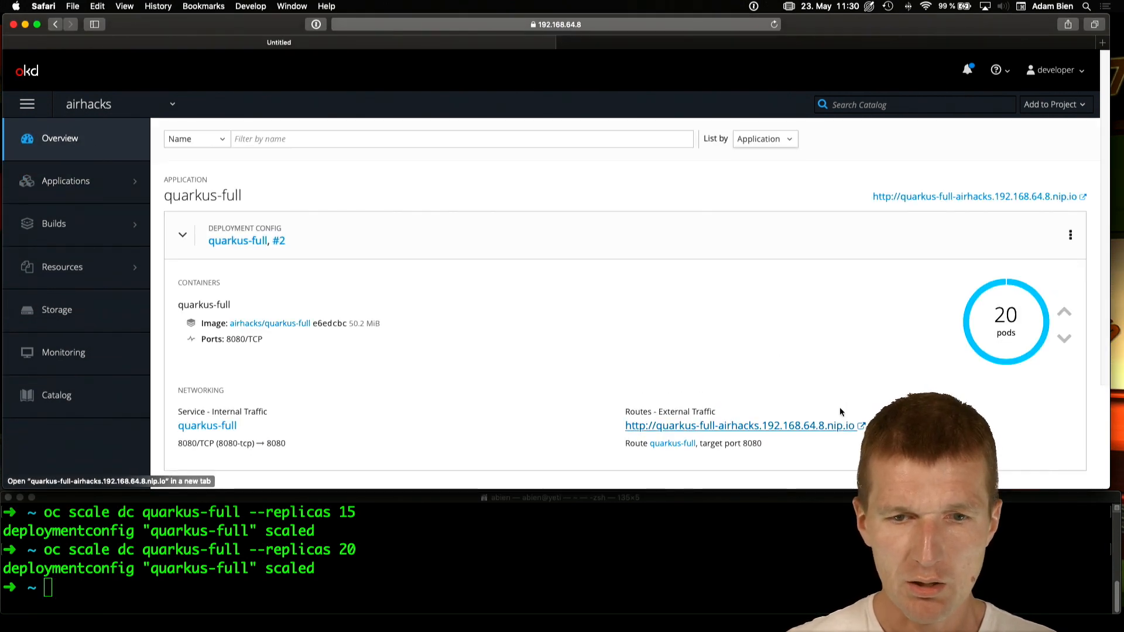
# Visit the quarkus-full route's welcome page and /metrics output, then return to the console and recall the scale command
pyautogui.click(738, 425)
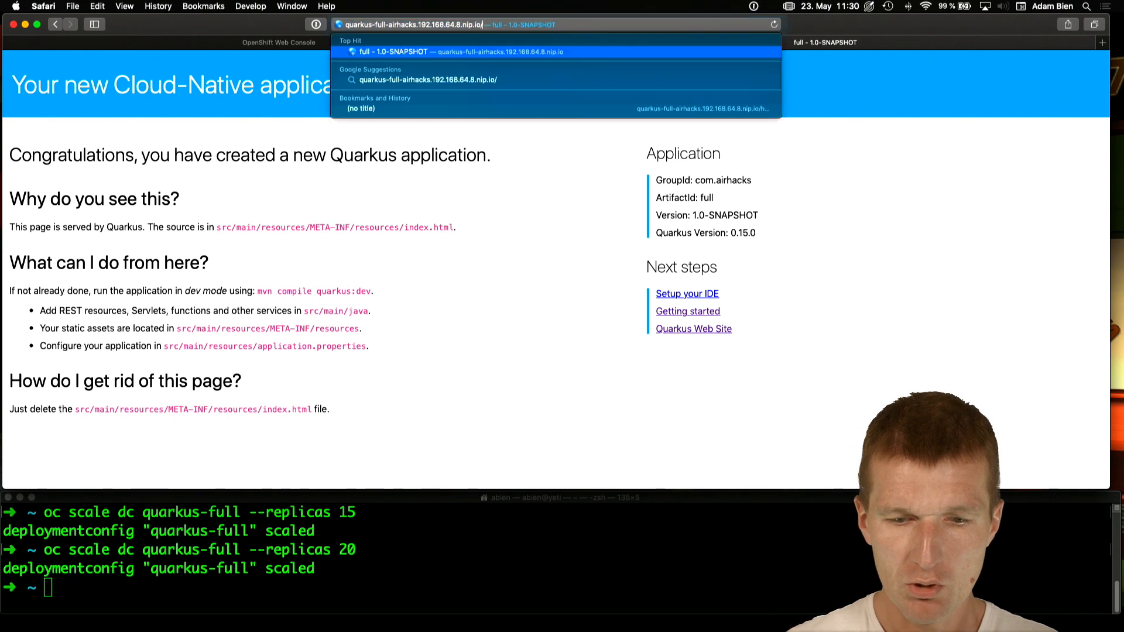
pyautogui.write('metric')
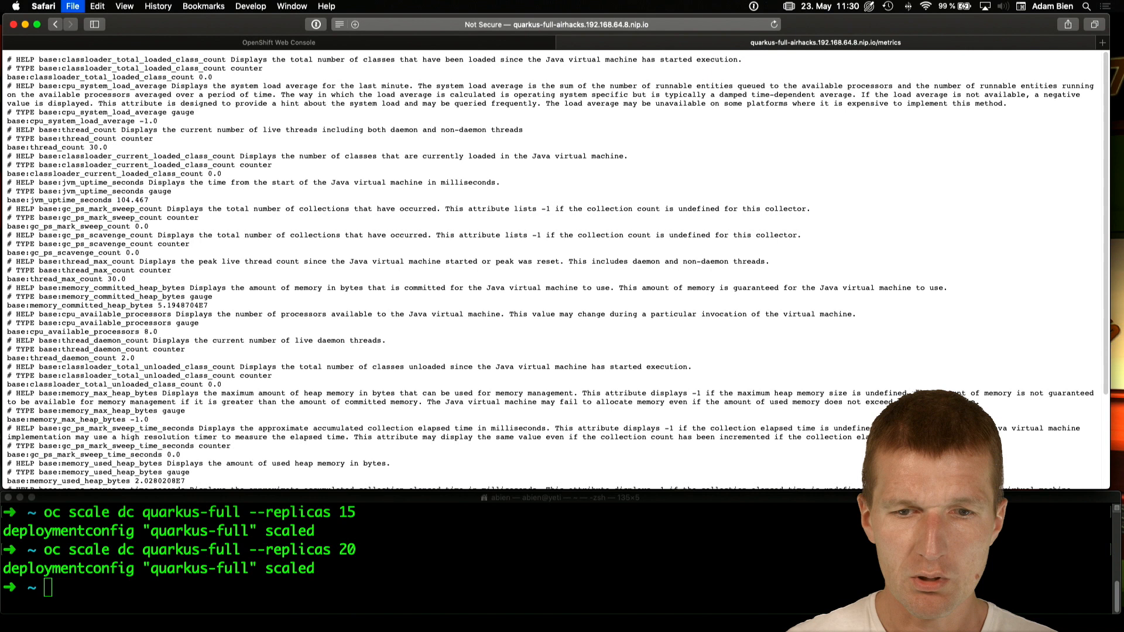
pyautogui.click(551, 24)
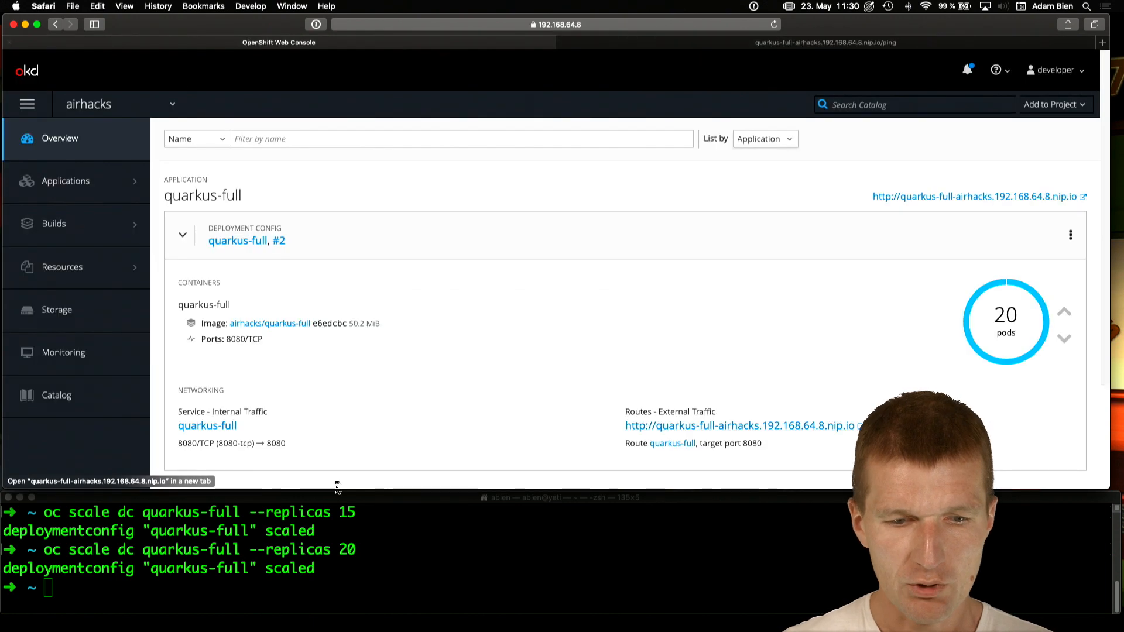
pyautogui.write('oc scale dc quarkus-full --replicas')
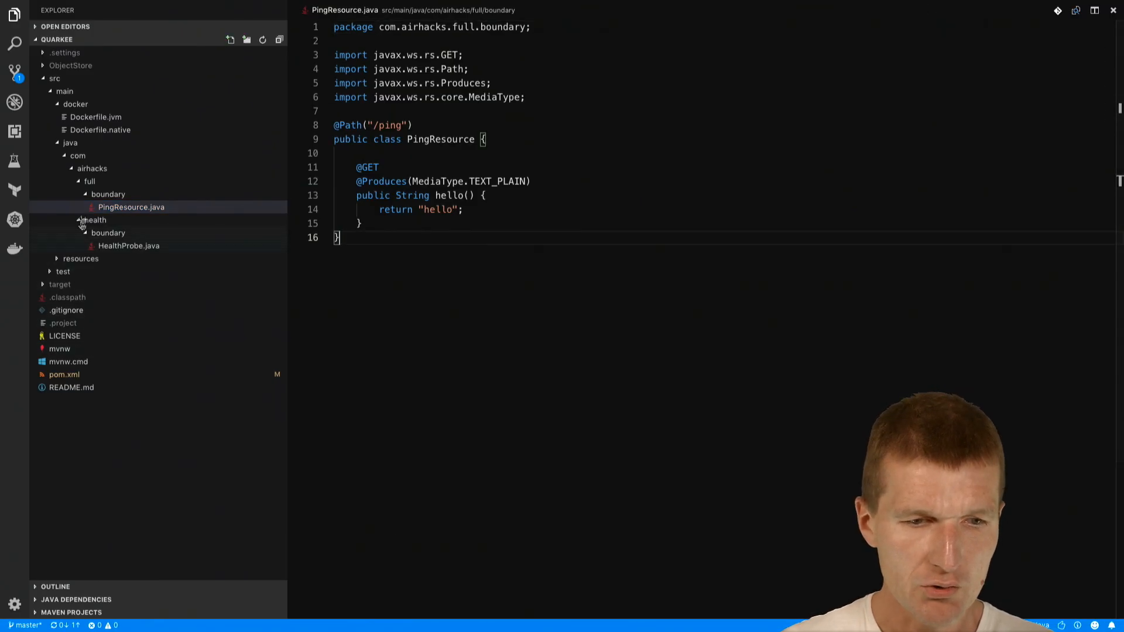
# Review Dockerfile.jvm and Dockerfile.native in the project, then move over to the Terminal
pyautogui.click(95, 117)
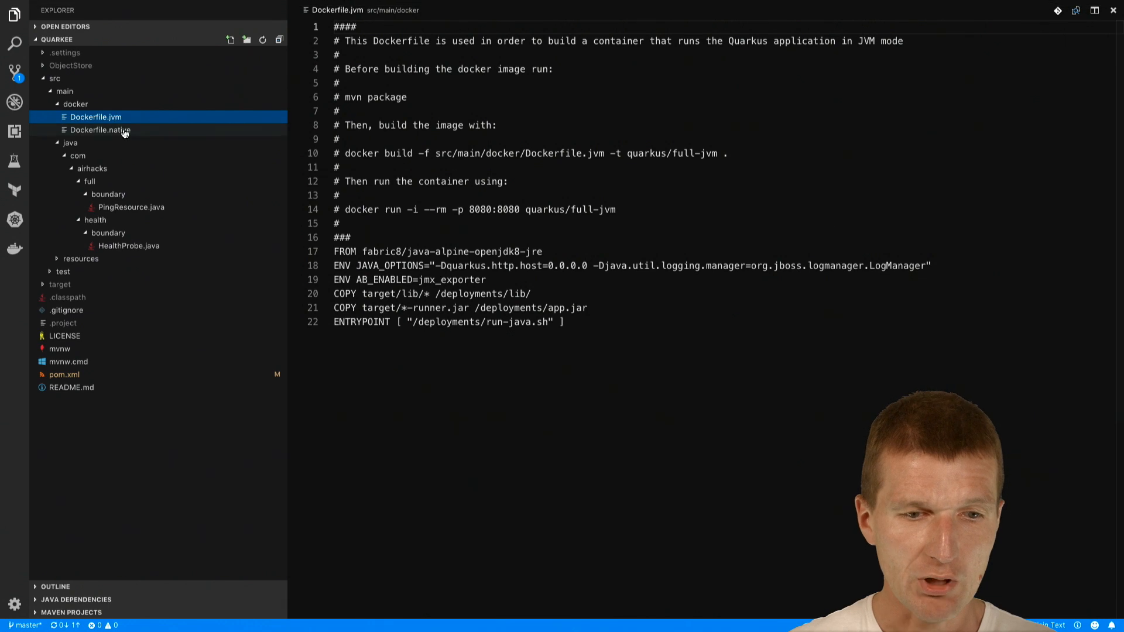
pyautogui.click(100, 130)
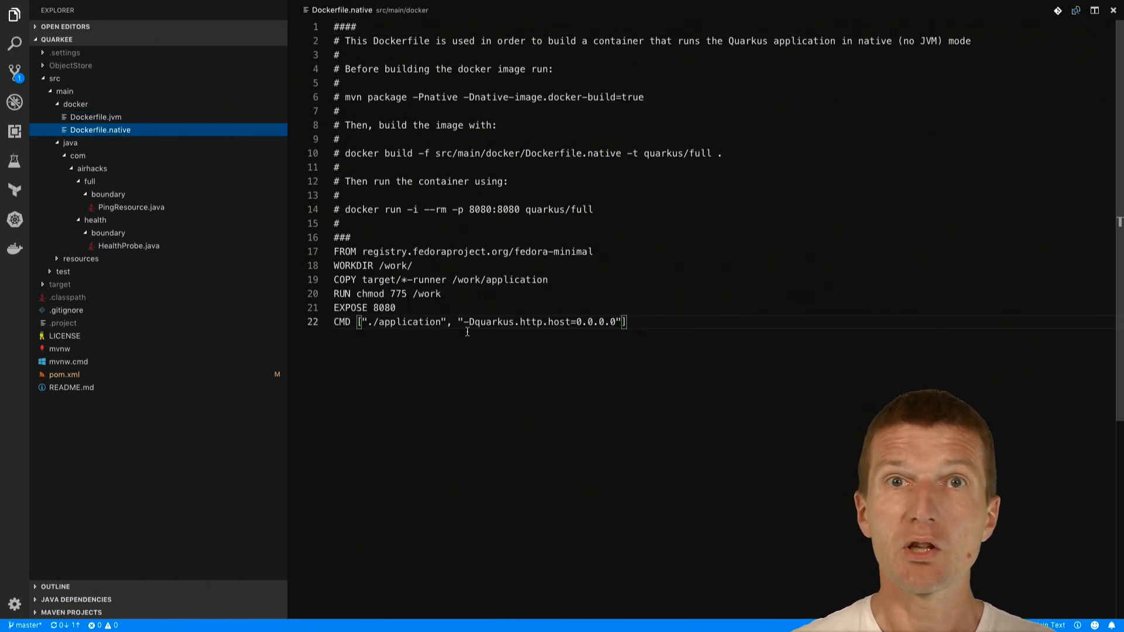
pyautogui.press('cmd+tab')
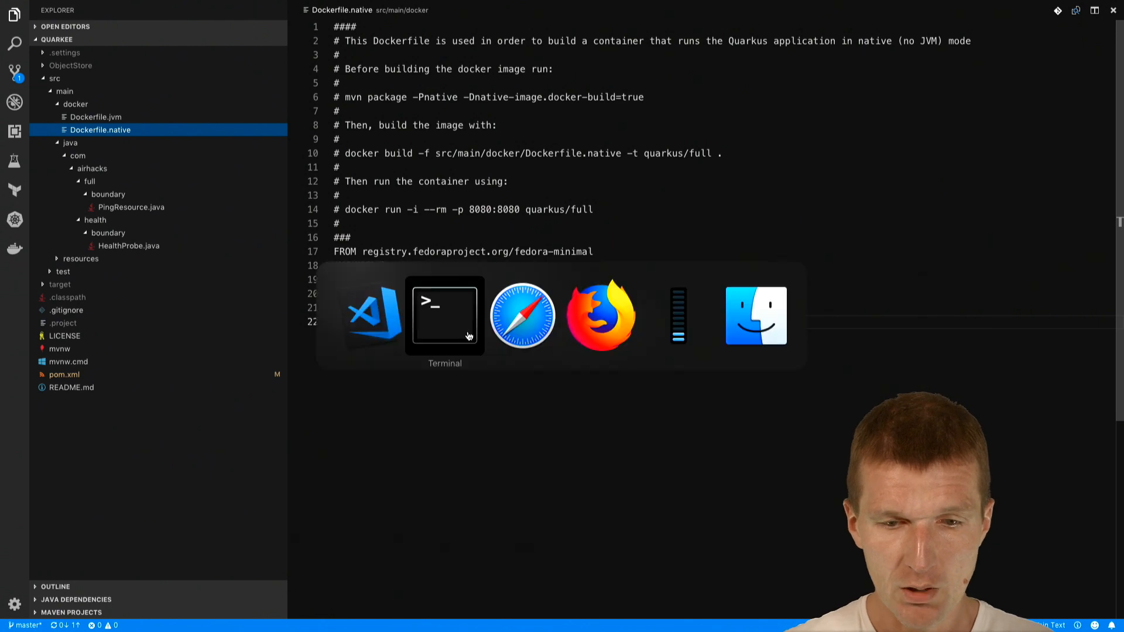
pyautogui.click(522, 315)
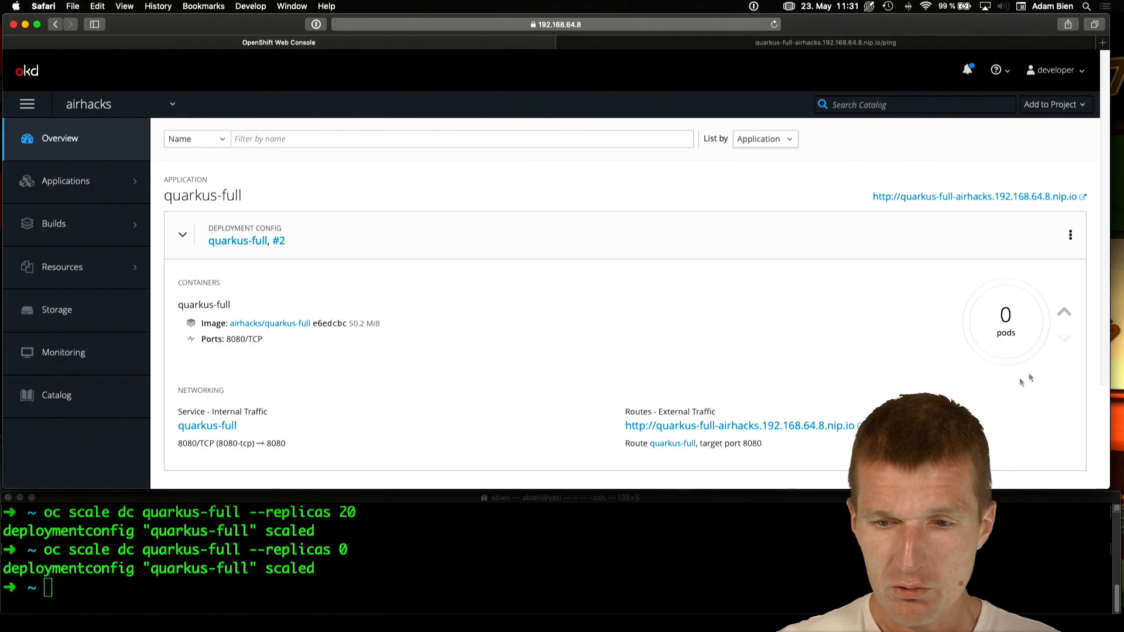
# Edit the scale command to target quarkus-full-jvm and scale it to 1 replica
pyautogui.click(479, 570)
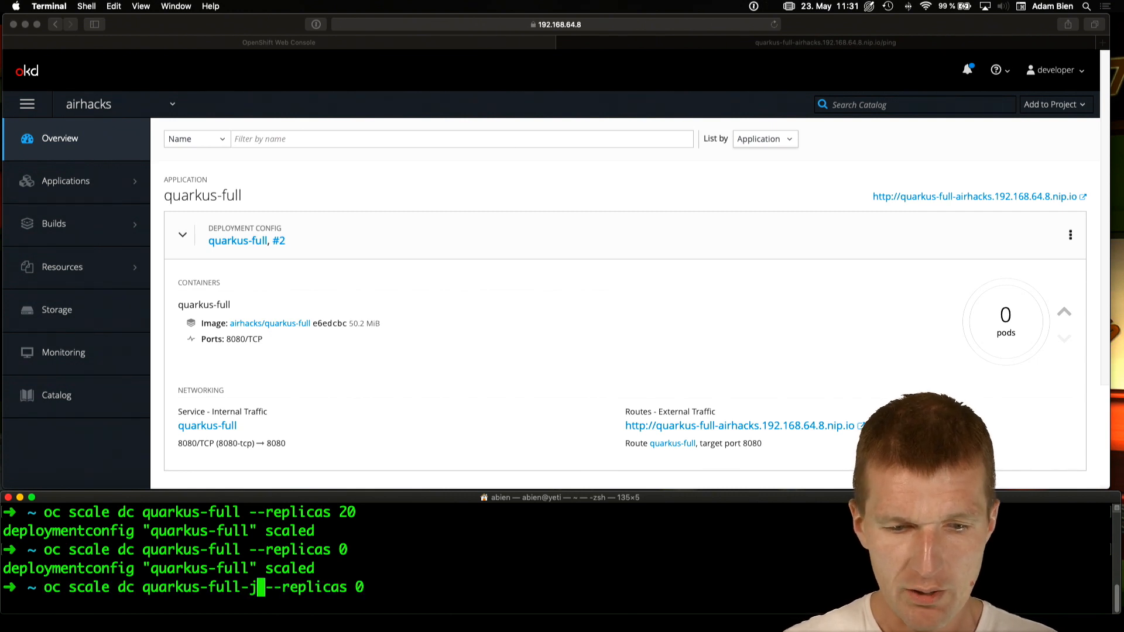
pyautogui.write('vm')
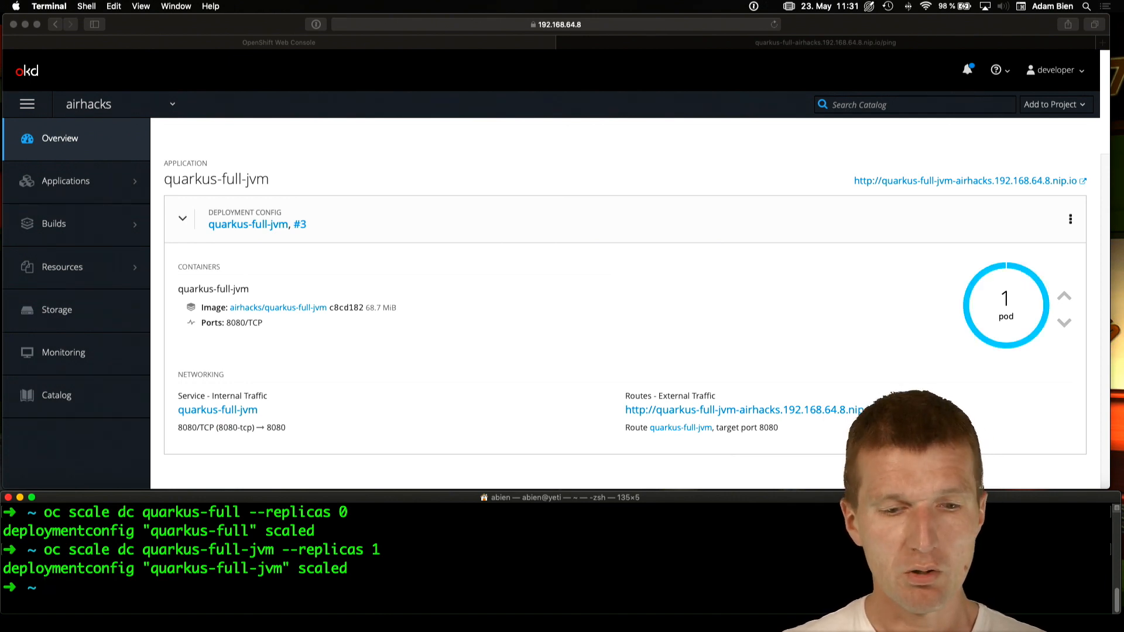
# Scale quarkus-full-jvm to 2 and then 5 replicas with oc scale
pyautogui.write('oc scale dc quarkus-full-jvm --replicas 1')
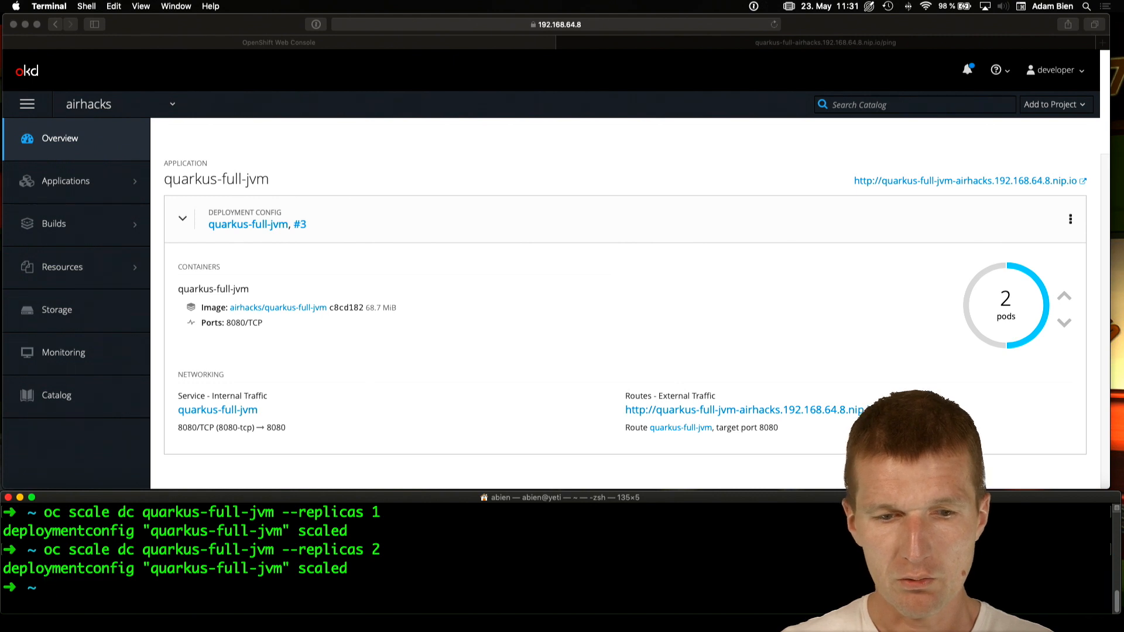
pyautogui.write('oc scale dc quarkus-full-jvm --replicas 2')
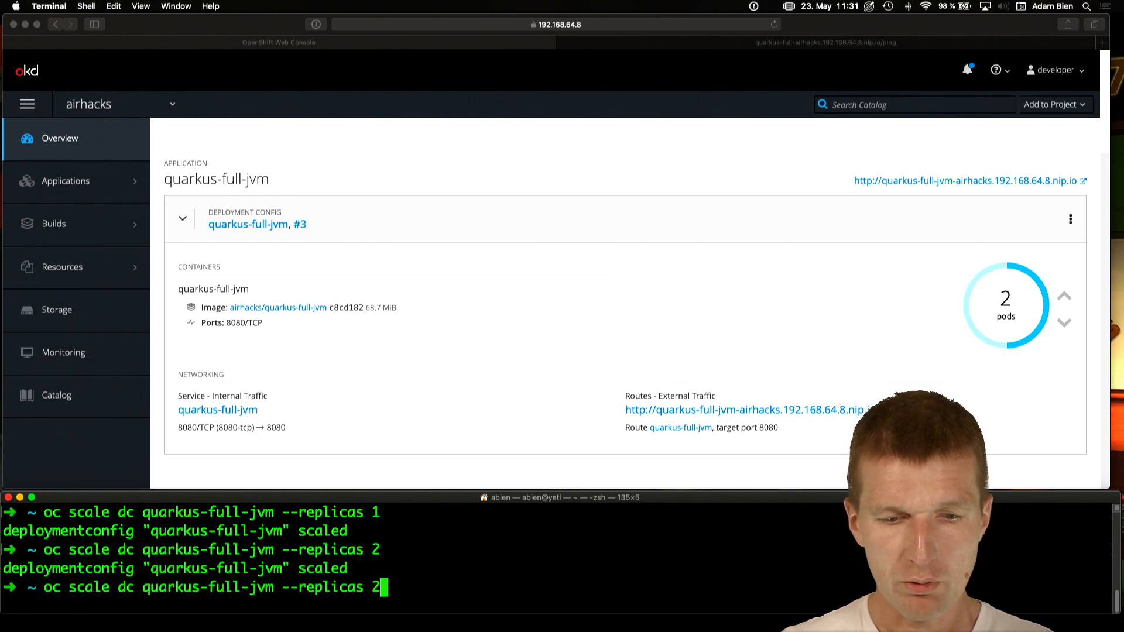
pyautogui.press('Backspace')
pyautogui.write('5')
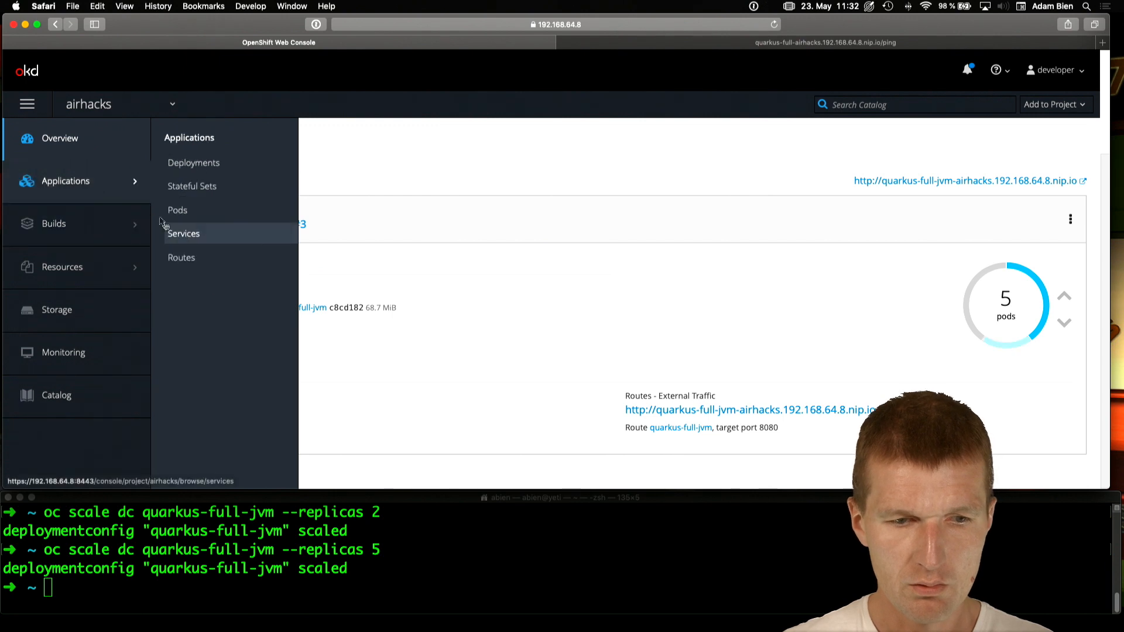
# From the Pods list, run 'oc scale dc quarkus-full-jvm --replicas 20' and locate pod quarkus-full-jvm-3-8qgss
pyautogui.click(177, 210)
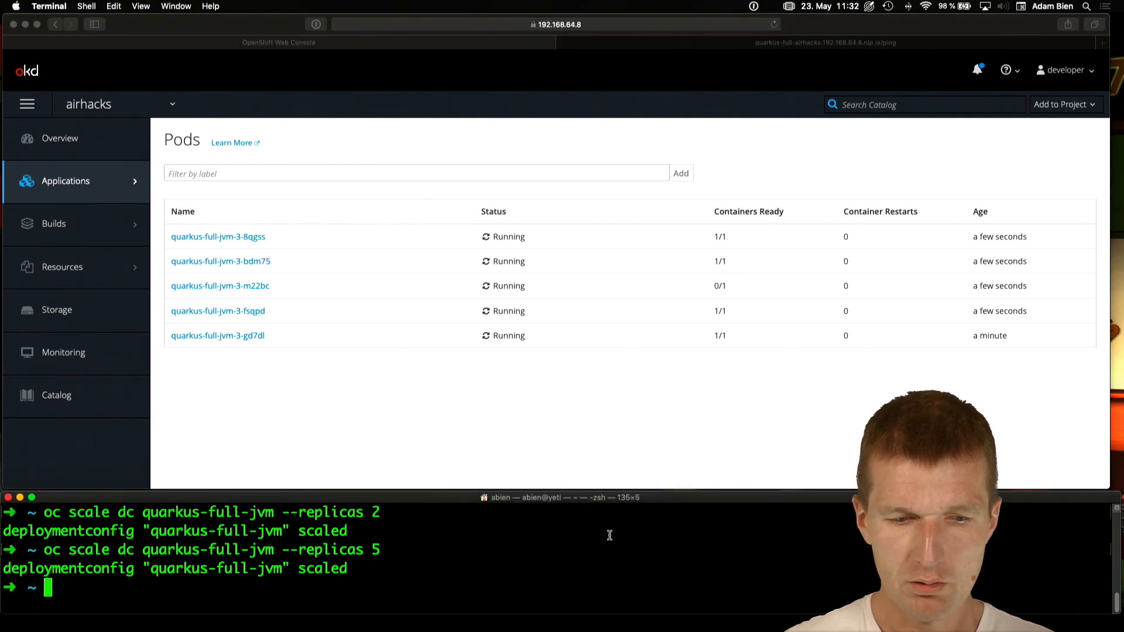
pyautogui.write('oc scale dc quarkus-full-jvm --replicas')
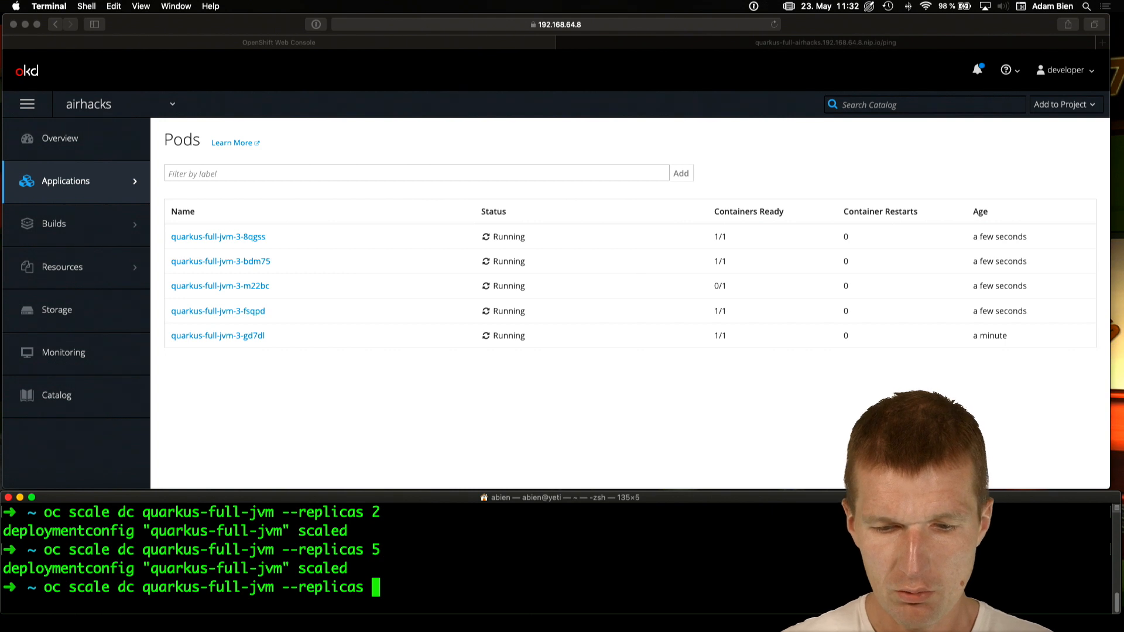
pyautogui.write('20')
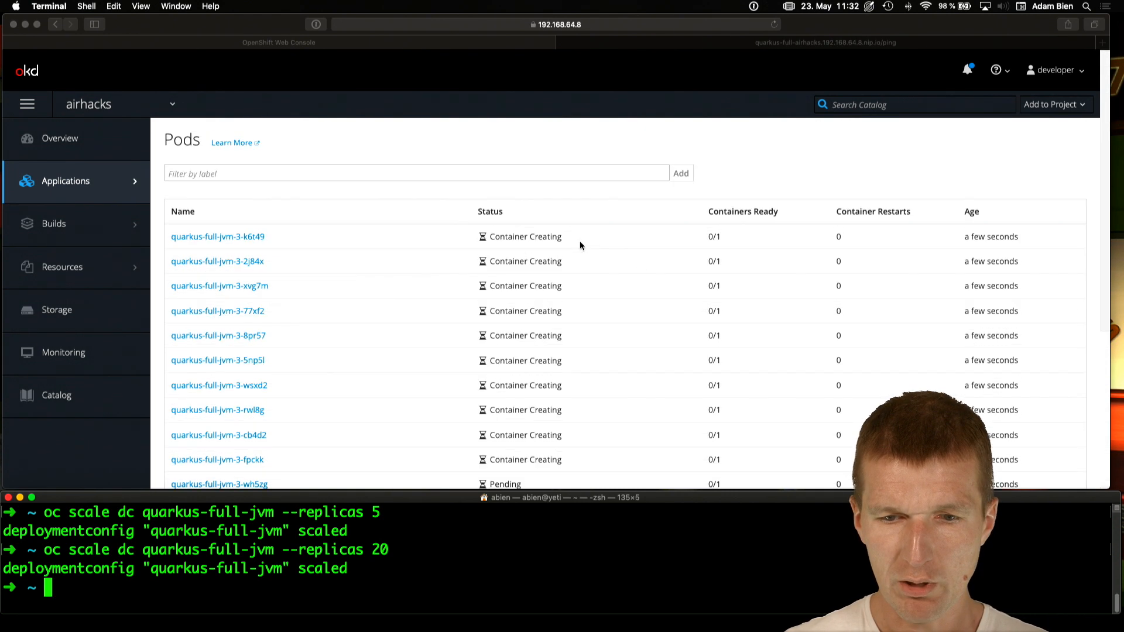
pyautogui.scroll(-3)
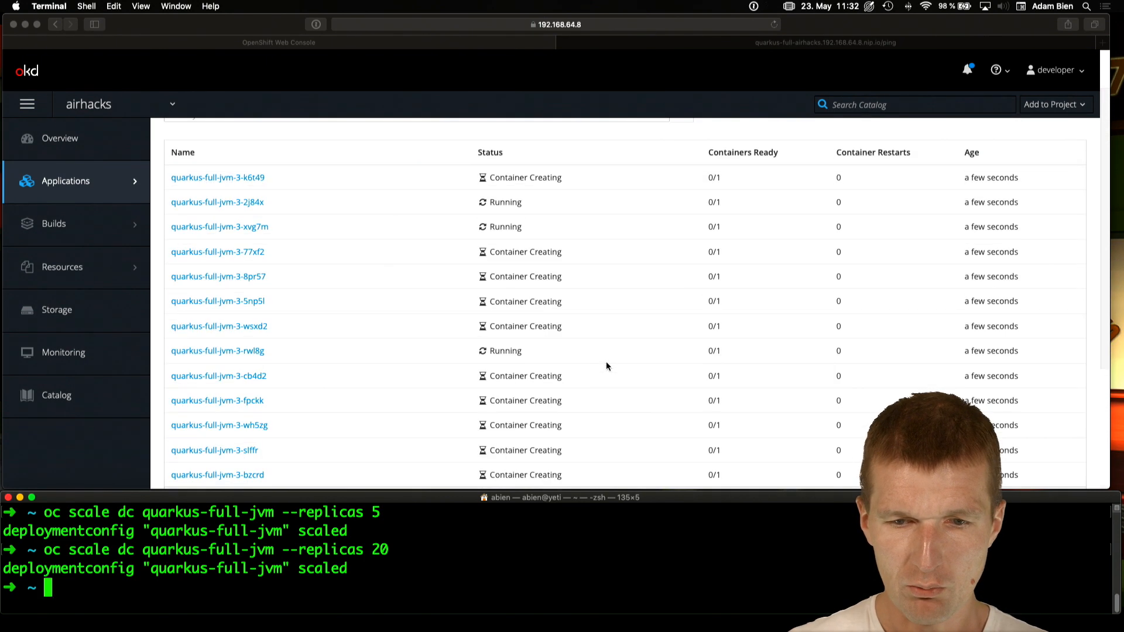
pyautogui.scroll(-3)
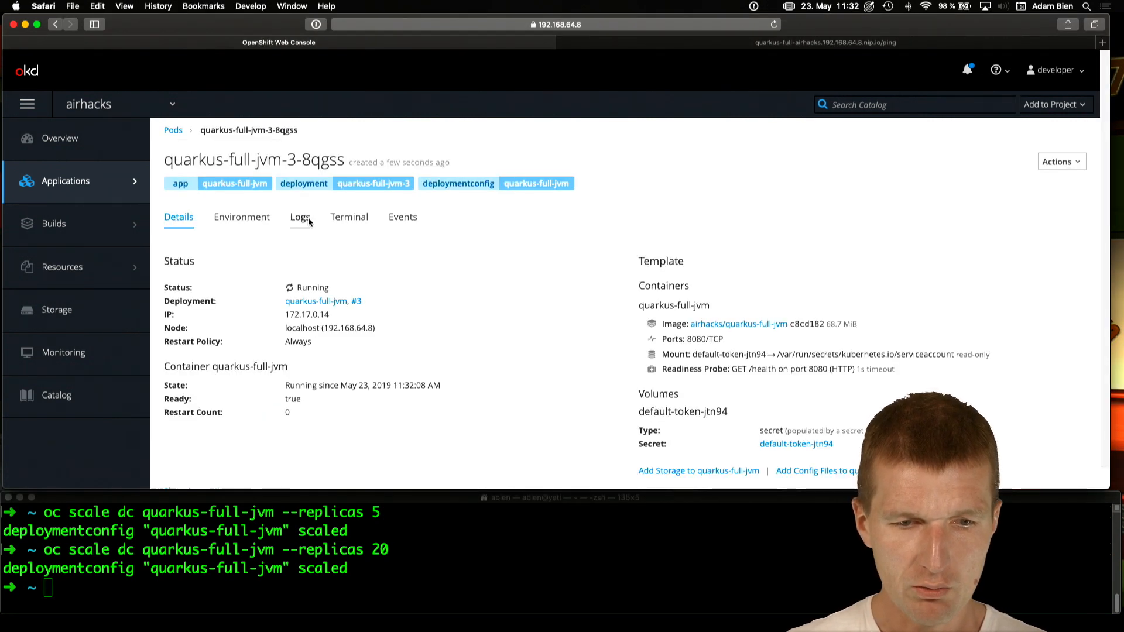
# View the quarkus-full-jvm-3-8qgss pod's startup log, then return to Overview showing 20 pods
pyautogui.click(300, 216)
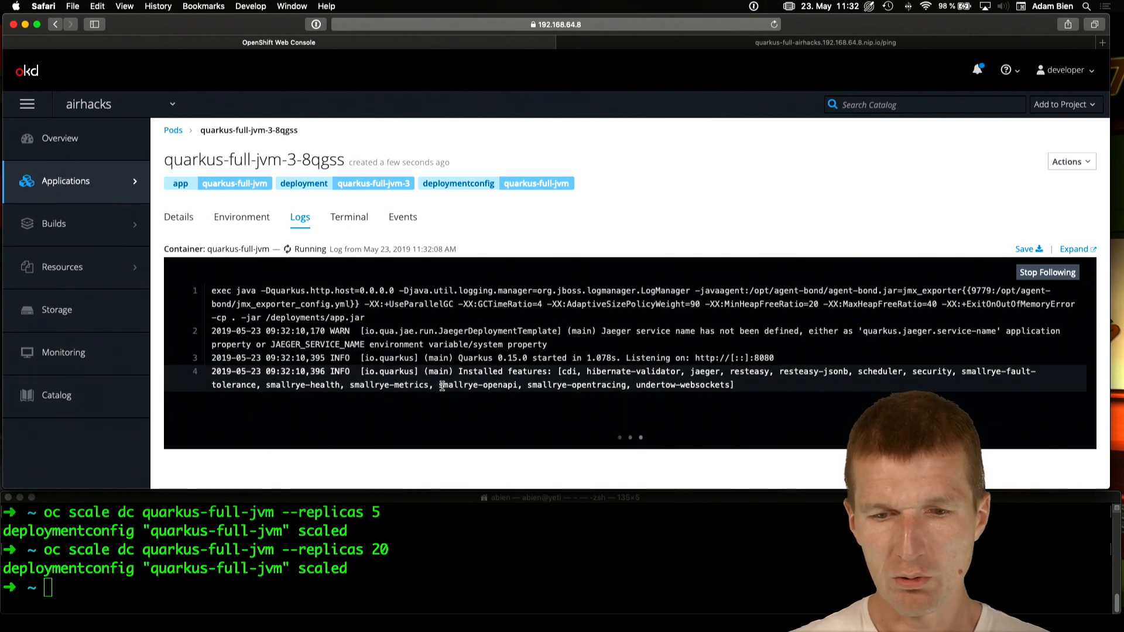
pyautogui.click(1047, 273)
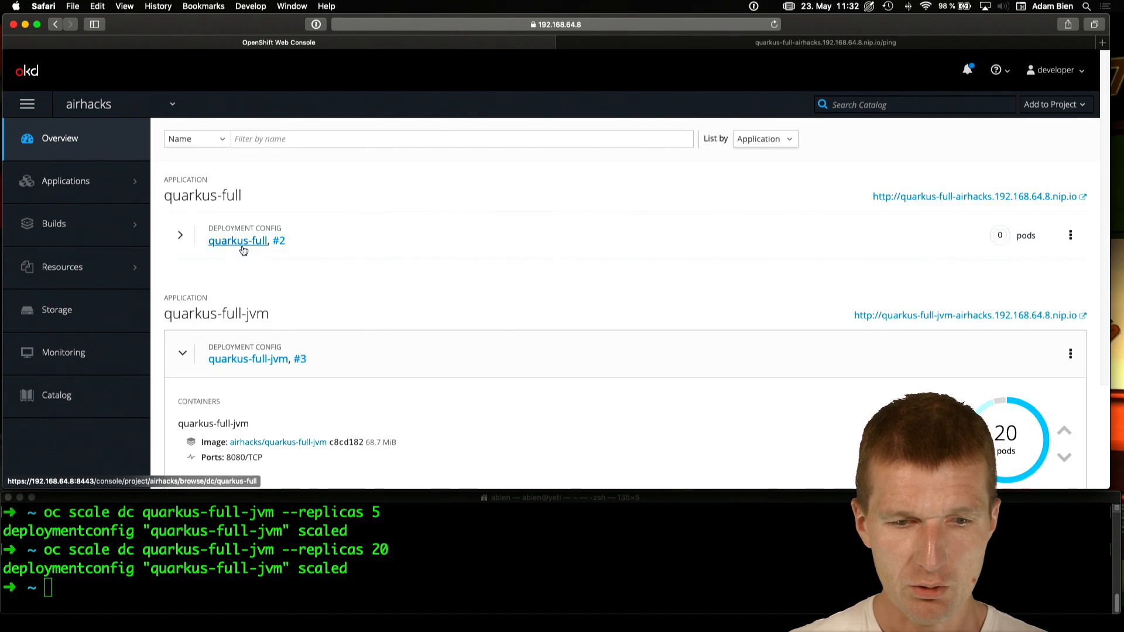
pyautogui.scroll(-3)
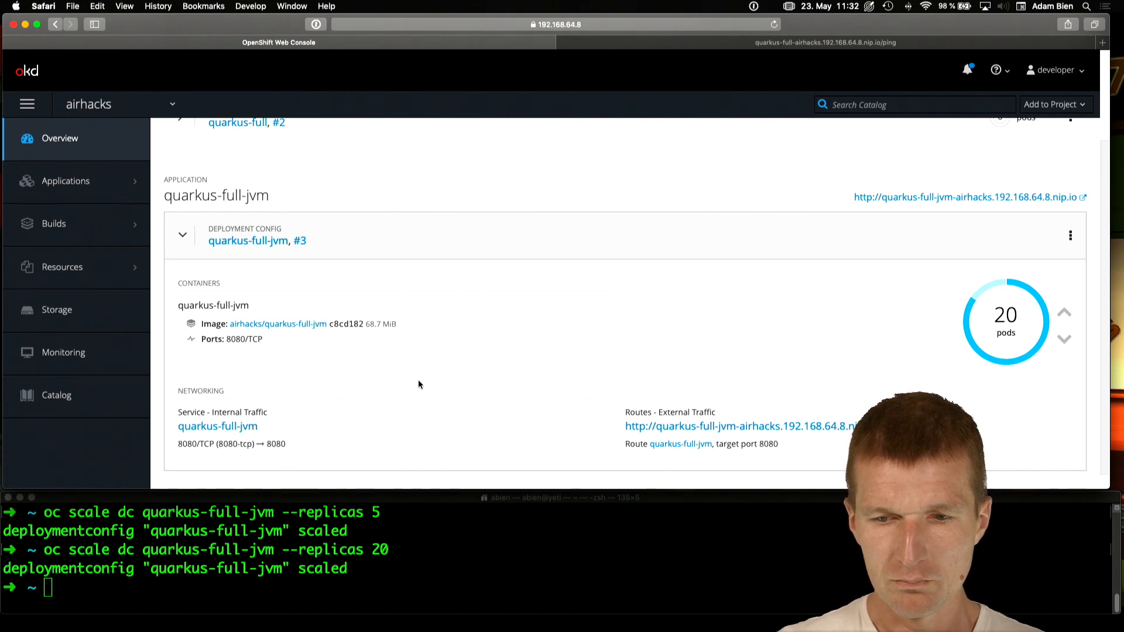
pyautogui.click(54, 222)
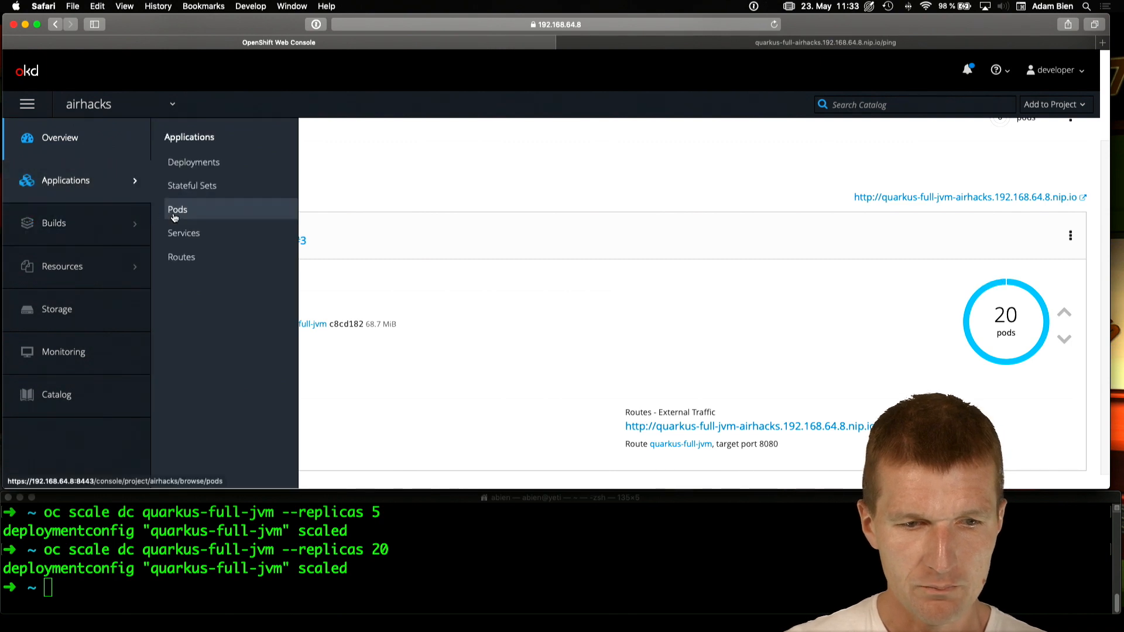
pyautogui.click(177, 209)
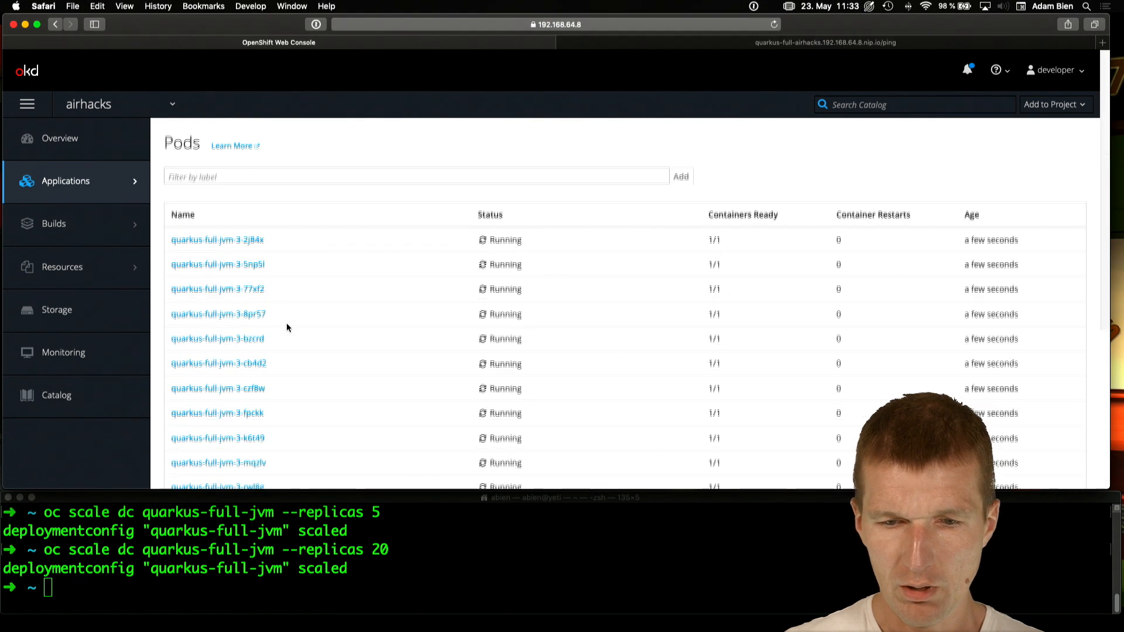
pyautogui.click(59, 139)
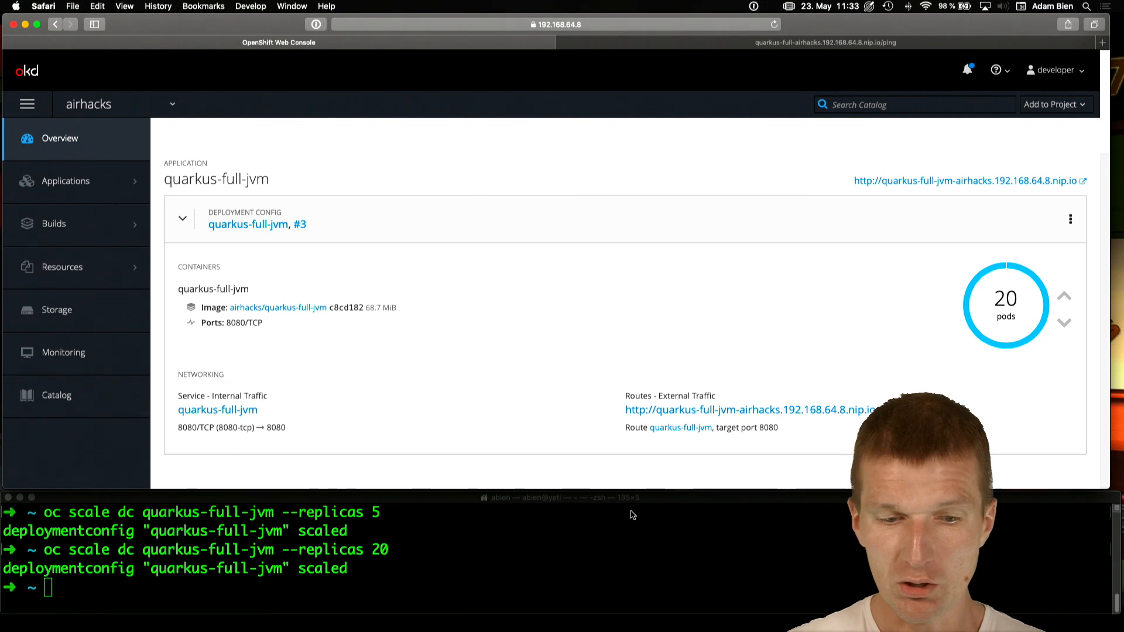
pyautogui.write('oc scale dc quarkus-full-jvm --replicas 2')
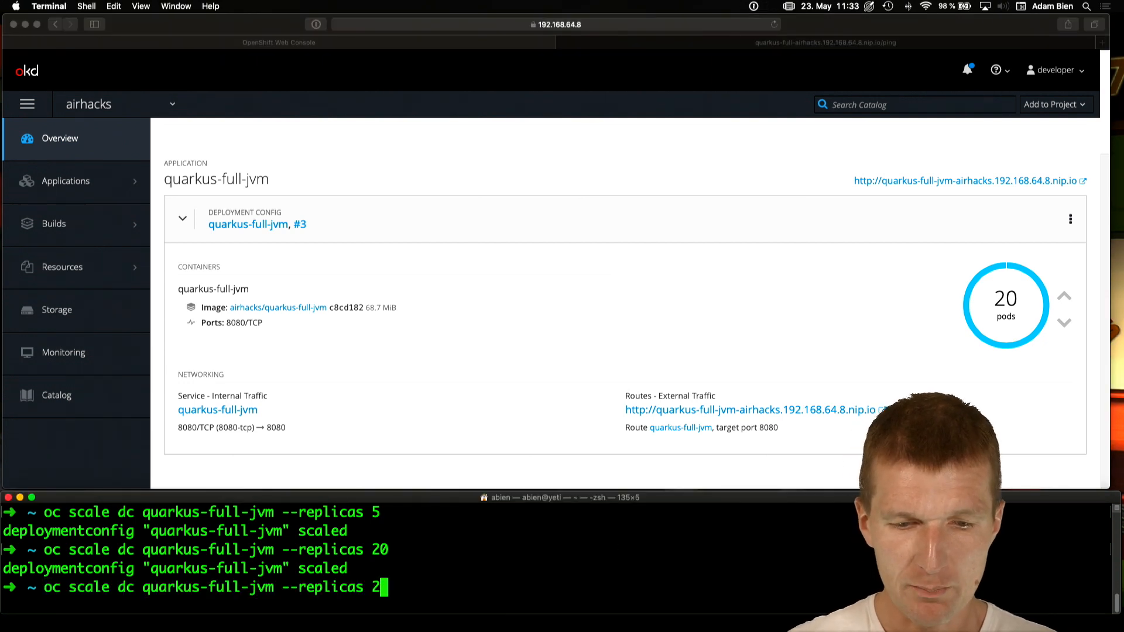
pyautogui.write('0')
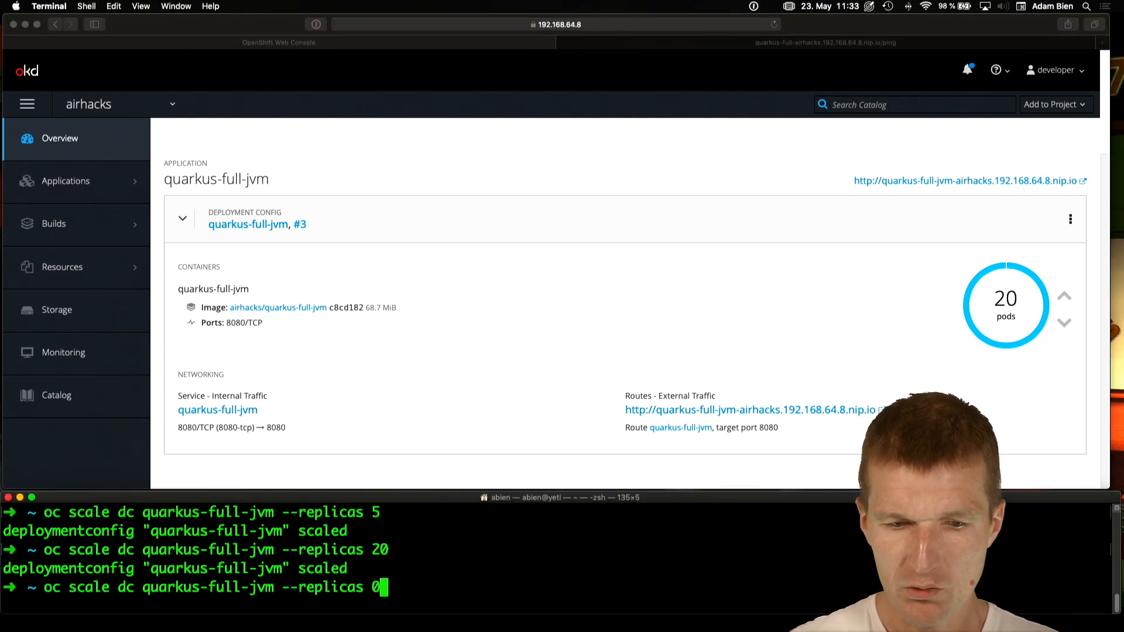